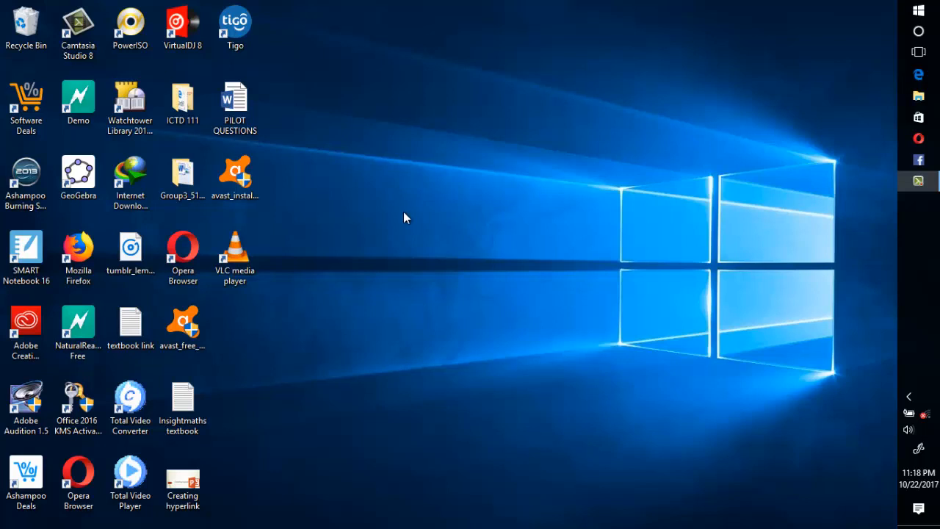
Launch Ashampoo Burning Studio 2013 and show the Disc Images submenu
left_click(26, 176)
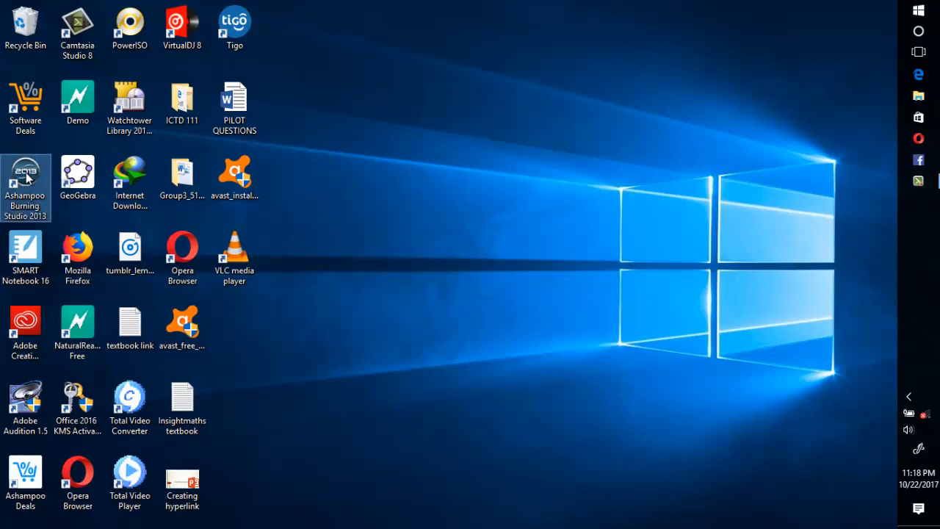
double_click(26, 176)
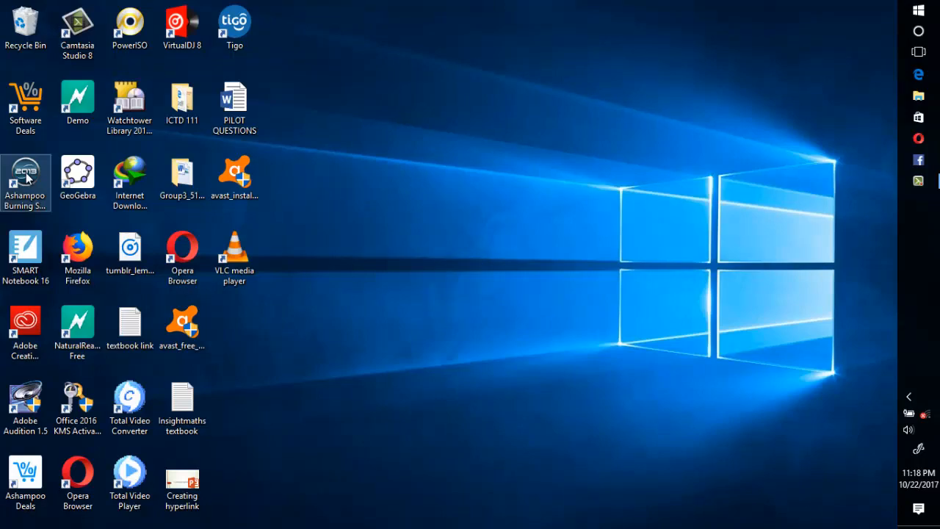
double_click(25, 173)
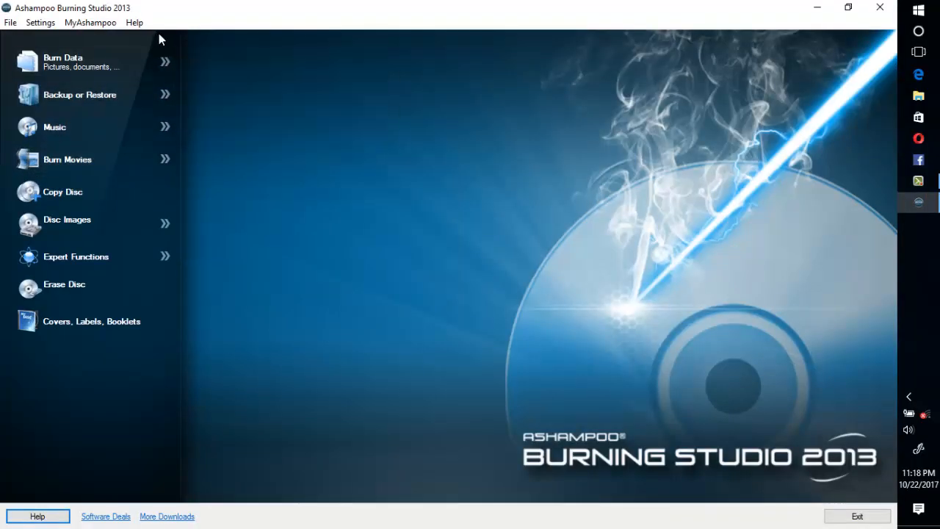
left_click(73, 62)
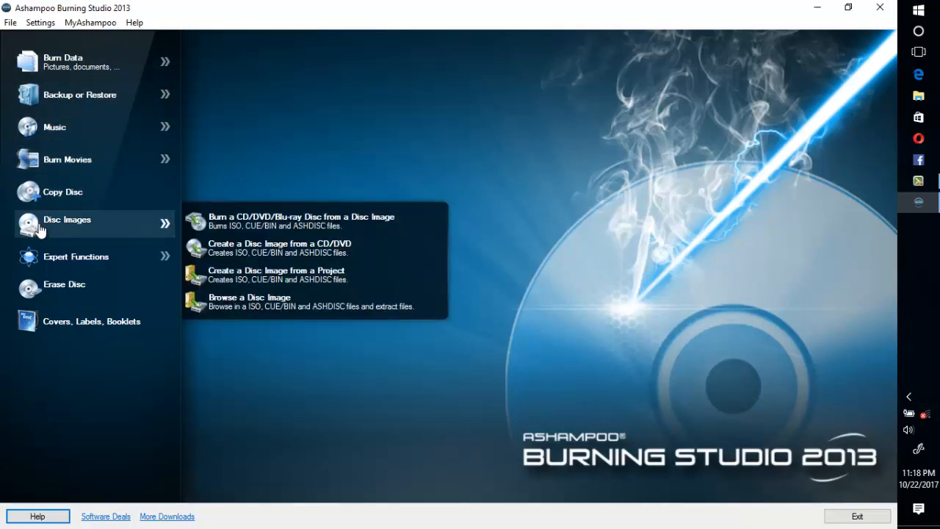
mouse_move(66, 231)
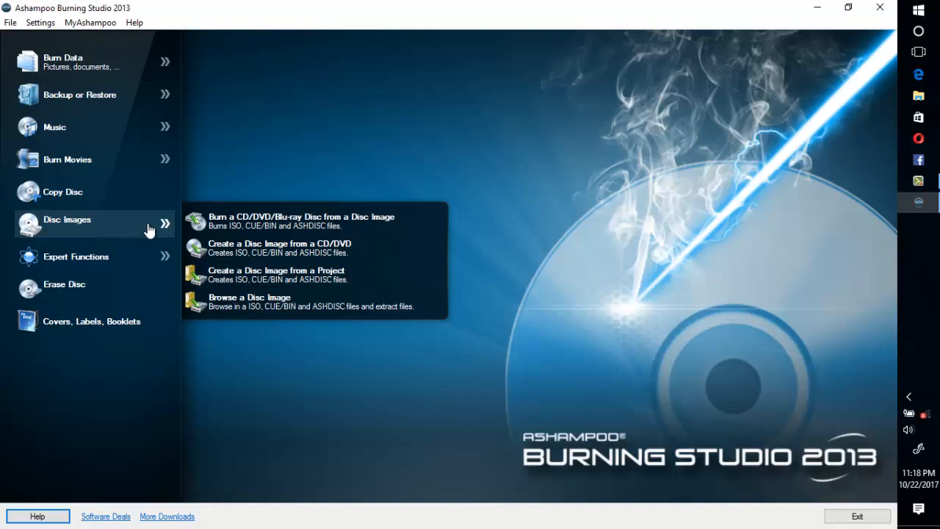
mouse_move(242, 220)
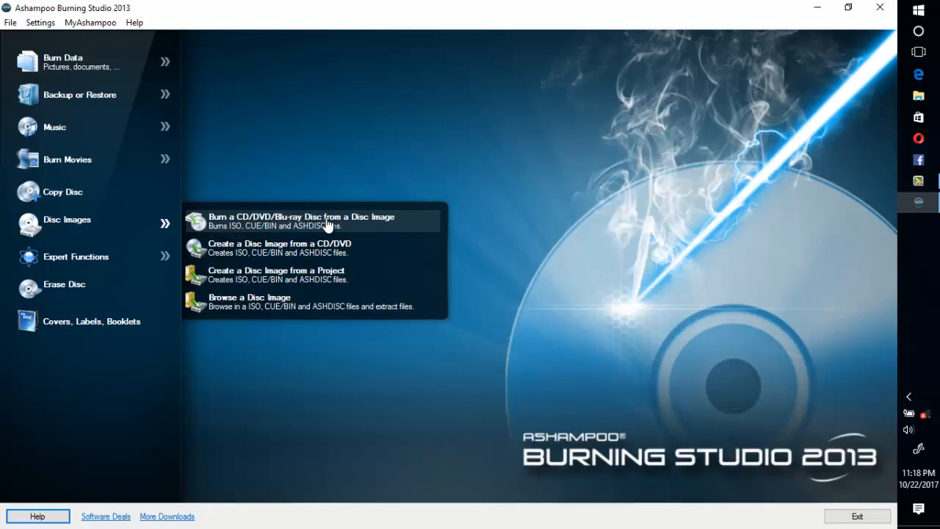
mouse_move(358, 224)
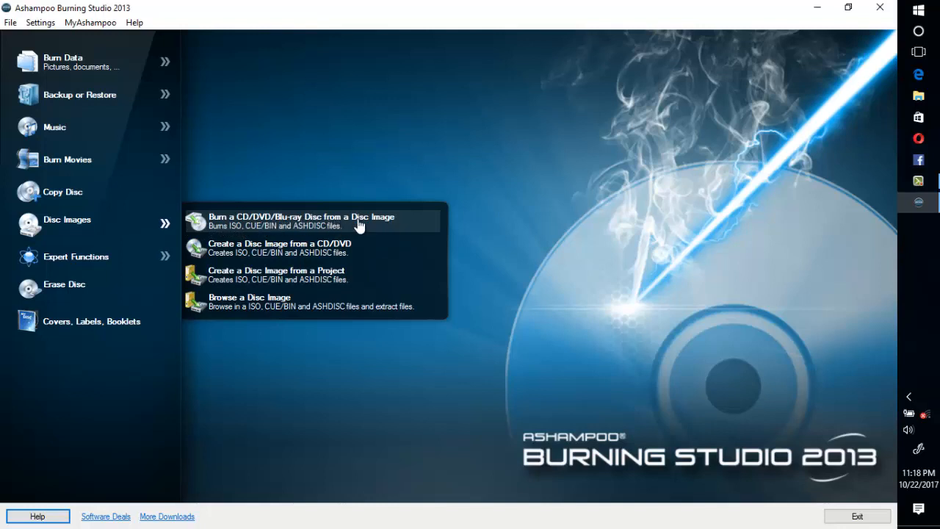
Choose 'Burn a CD/DVD/Blu-ray Disc from a Disc Image' from the Disc Images submenu
left_click(316, 221)
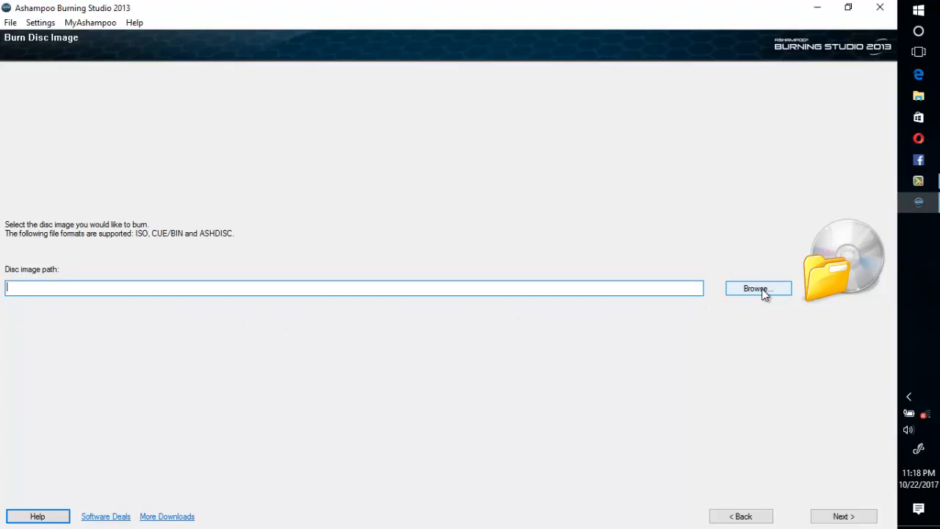
Select D:\CD\FranDave Series Disc 2.iso as the image and continue to the writer page
left_click(758, 289)
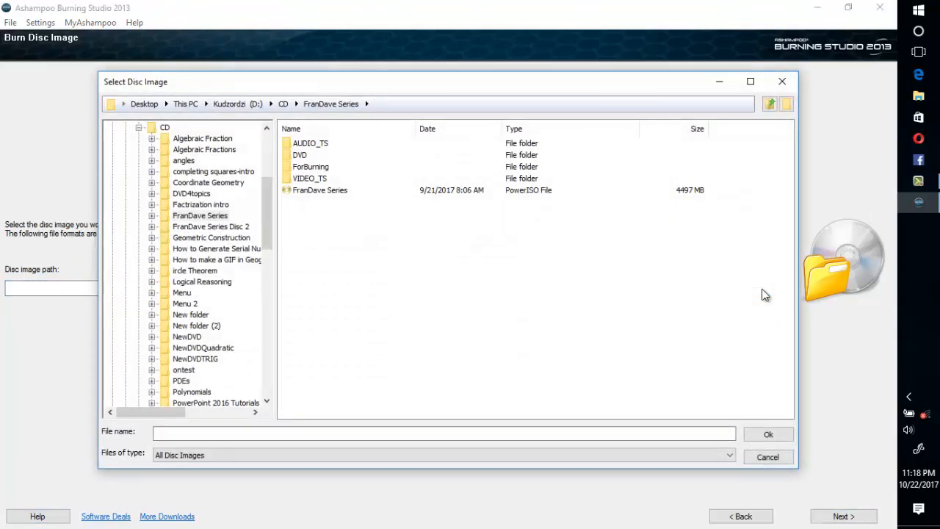
mouse_move(190, 228)
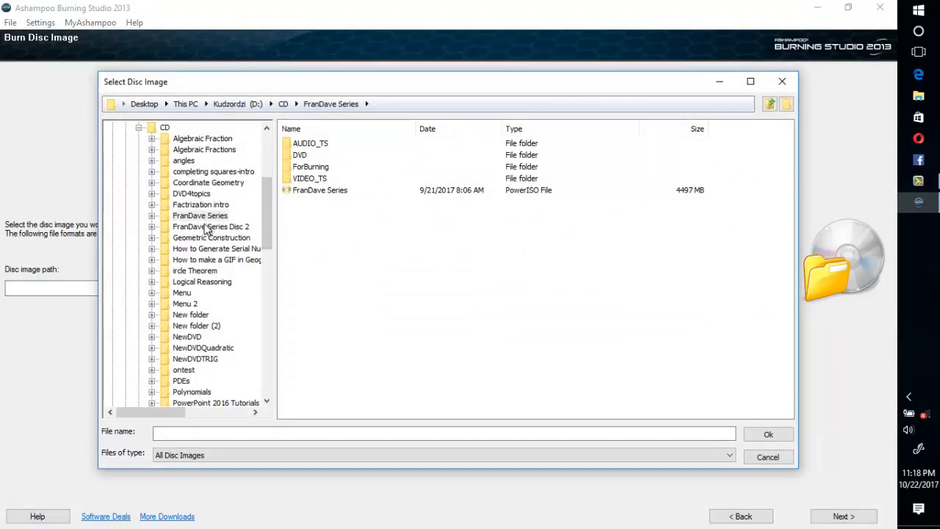
mouse_move(182, 369)
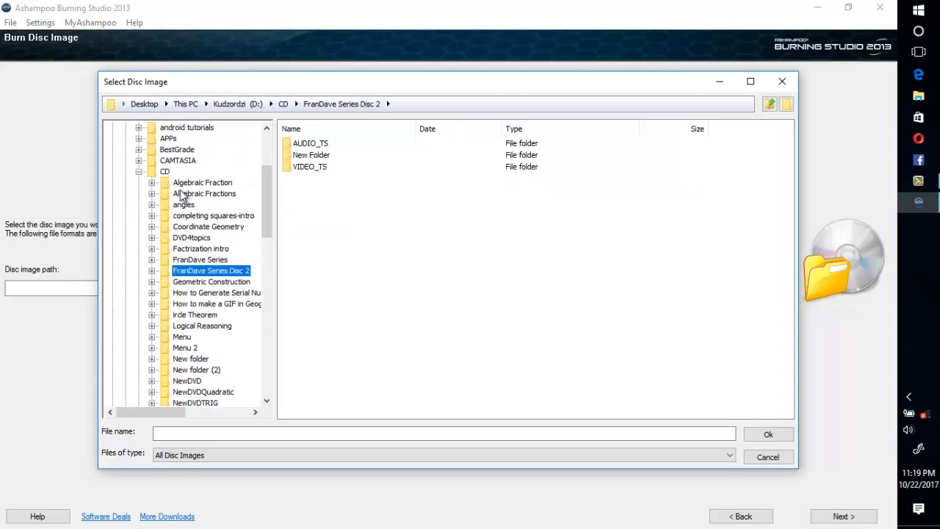
left_click(164, 171)
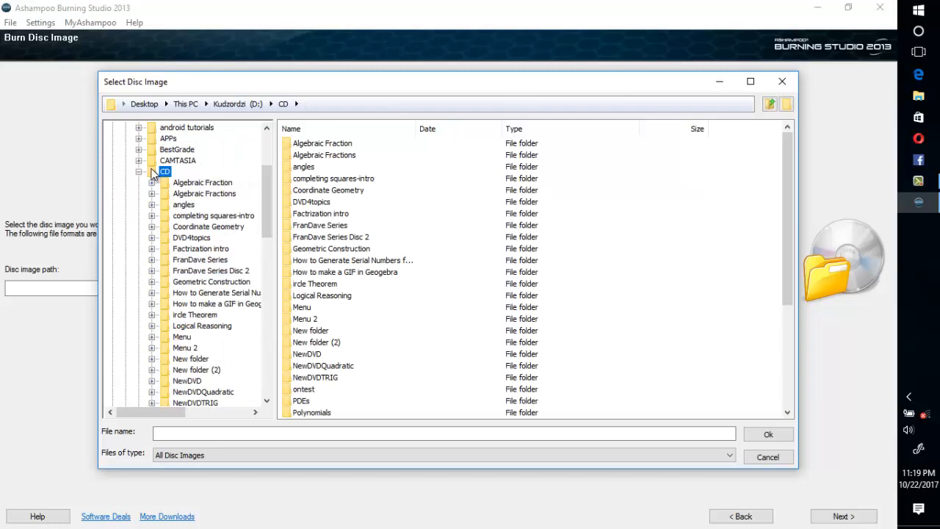
scroll("down", 3)
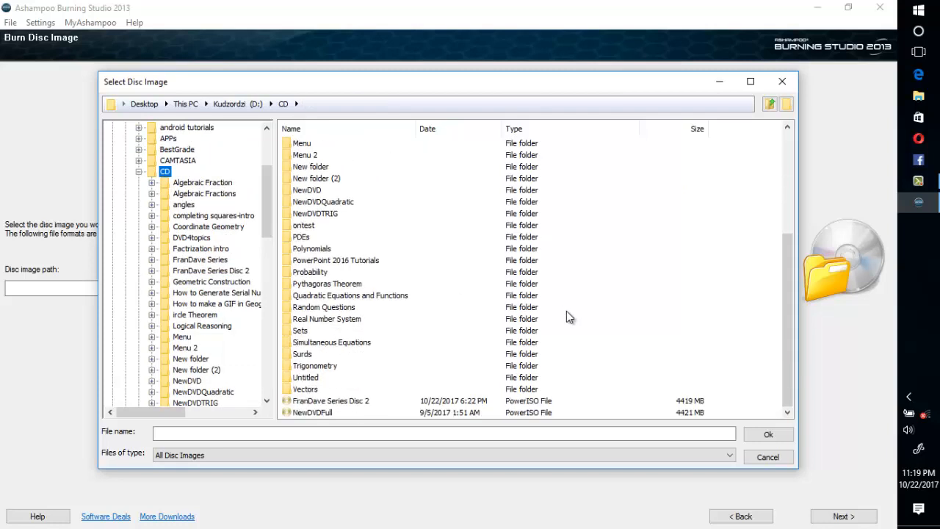
mouse_move(326, 413)
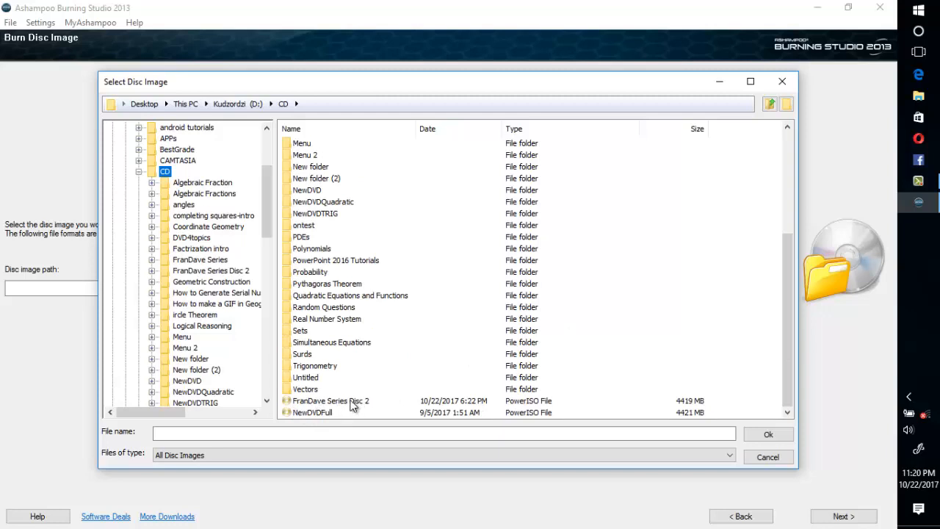
left_click(767, 434)
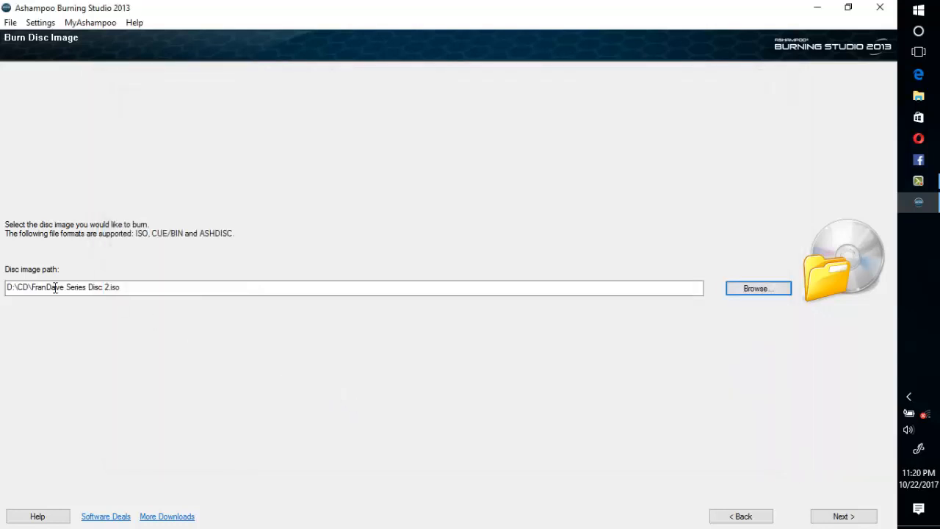
mouse_move(283, 293)
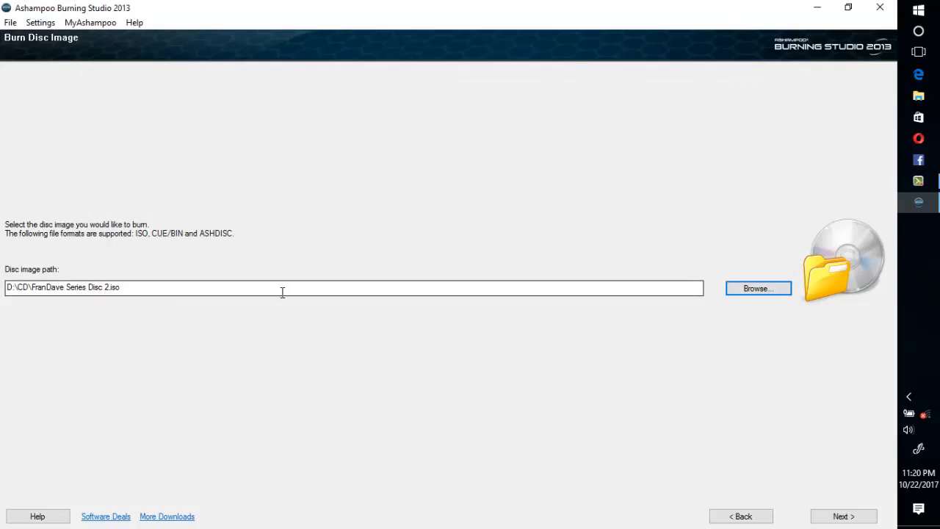
left_click(843, 515)
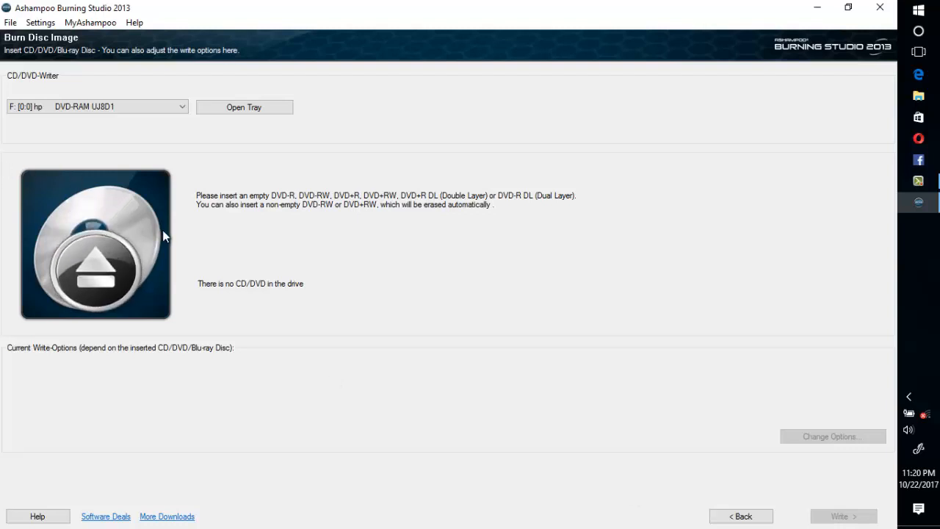
mouse_move(280, 289)
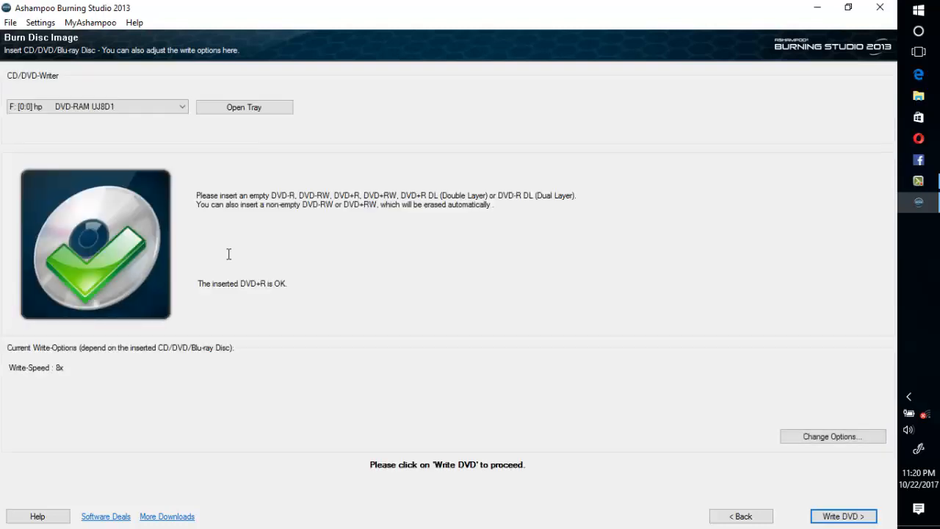
mouse_move(135, 276)
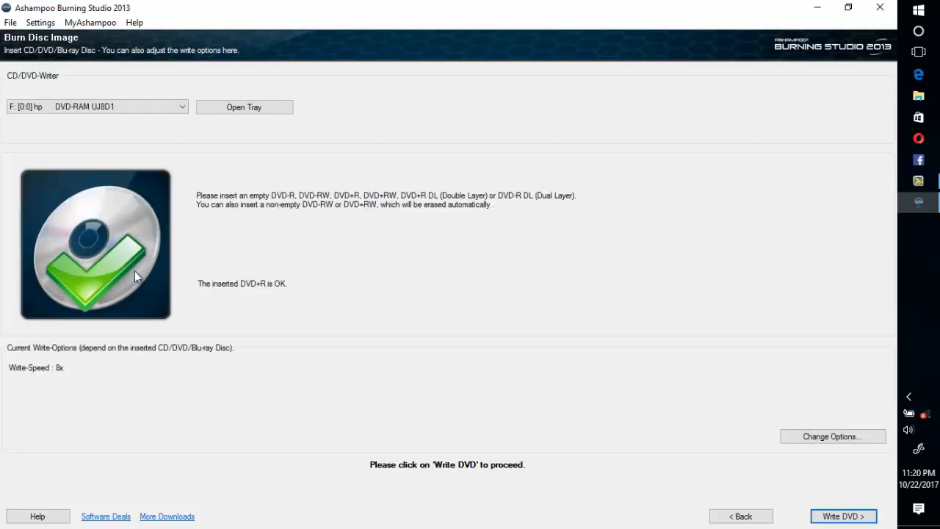
mouse_move(143, 279)
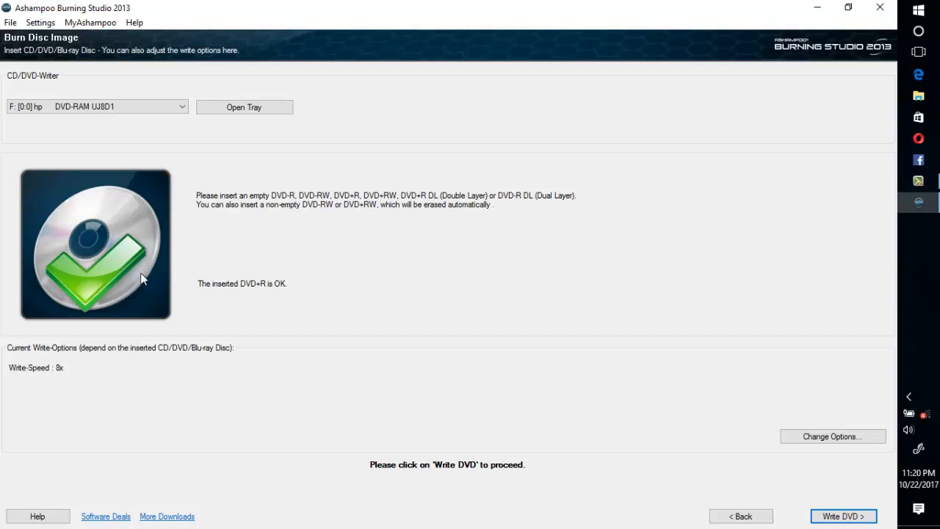
mouse_move(268, 297)
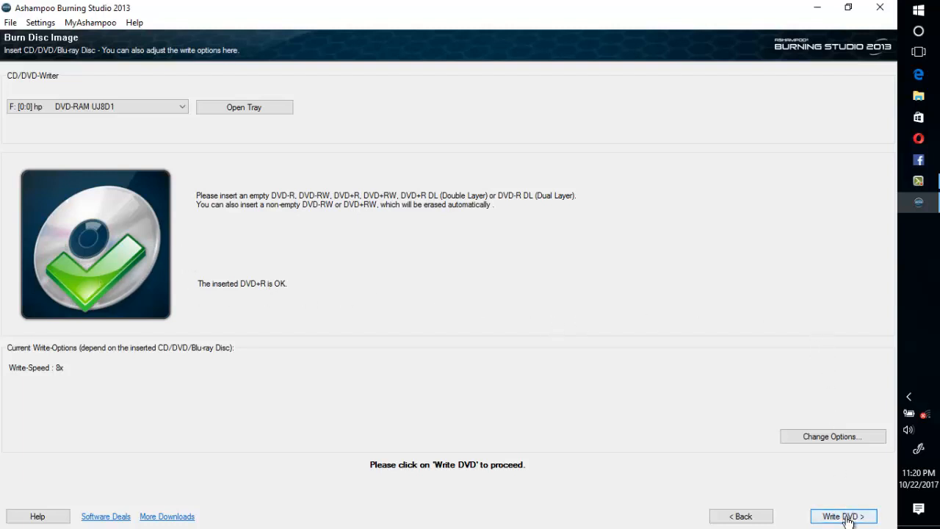
Once the blank DVD+R is accepted, click Write DVD to start burning
left_click(844, 515)
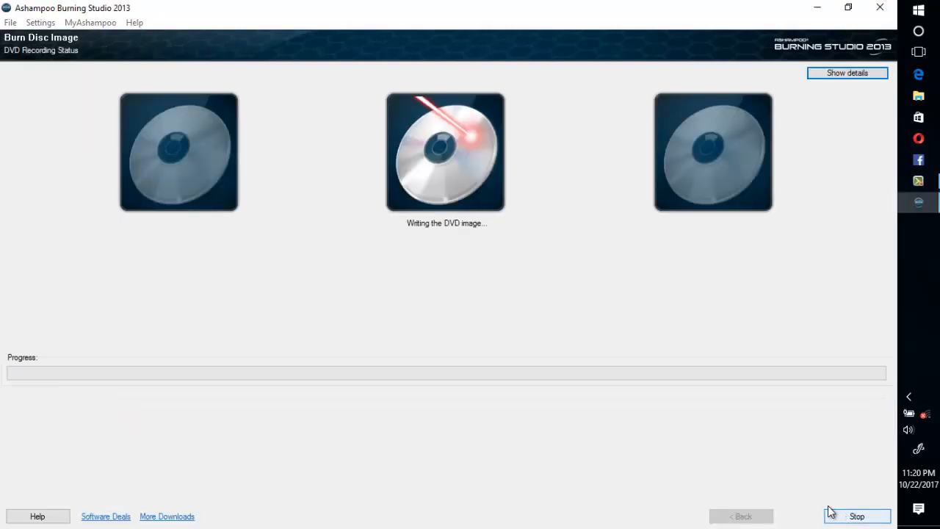
mouse_move(313, 476)
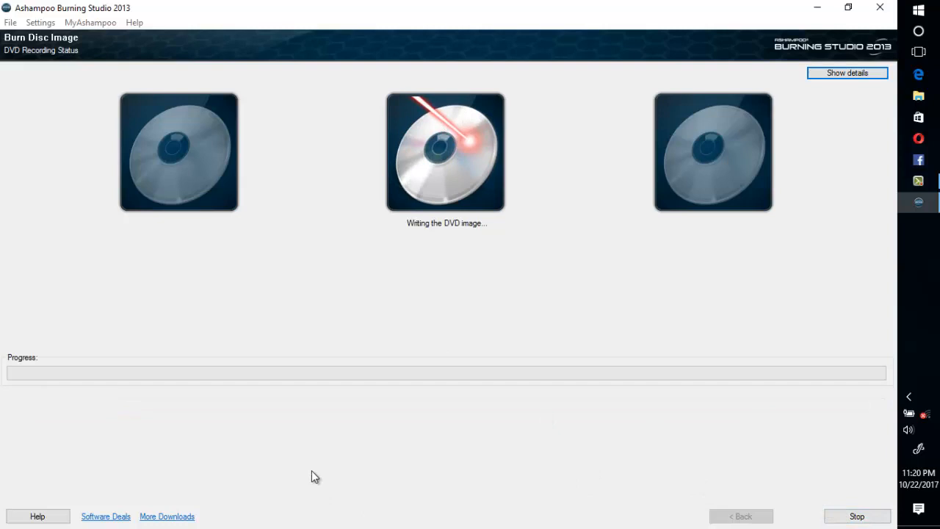
mouse_move(293, 372)
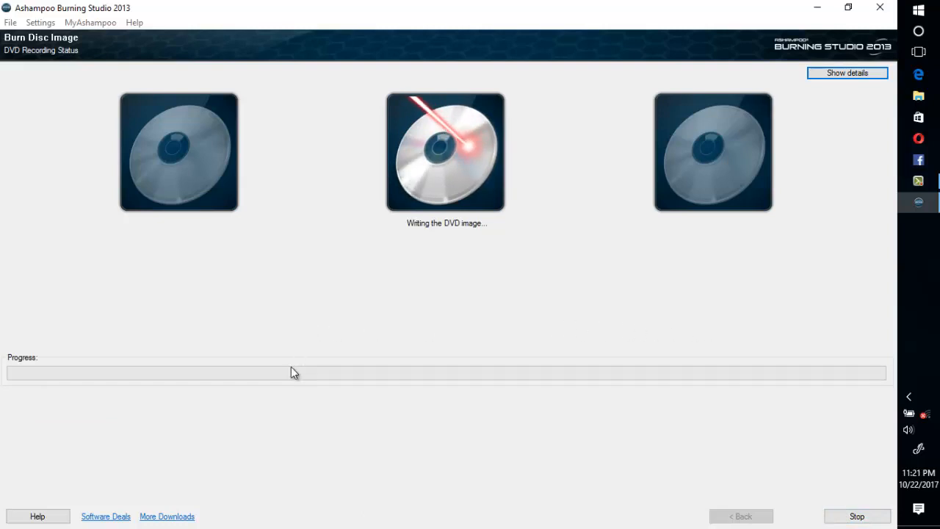
mouse_move(468, 189)
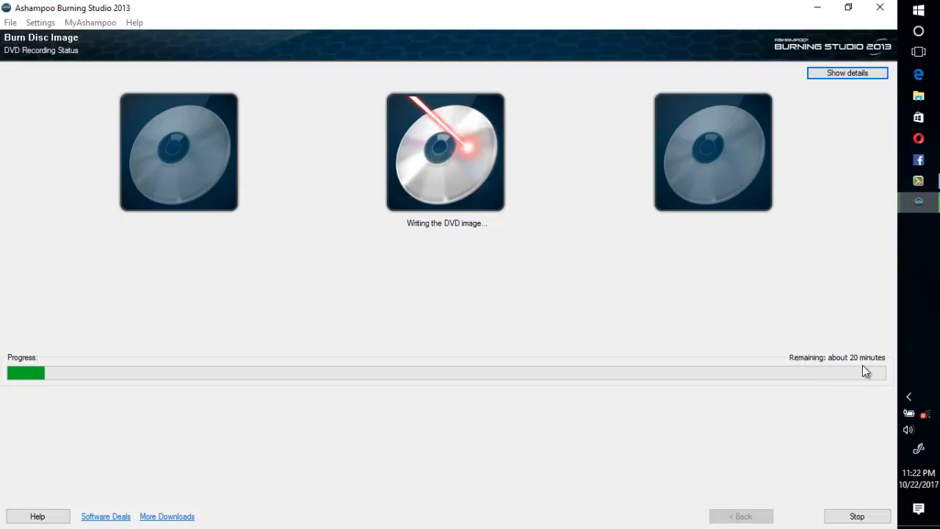
mouse_move(779, 309)
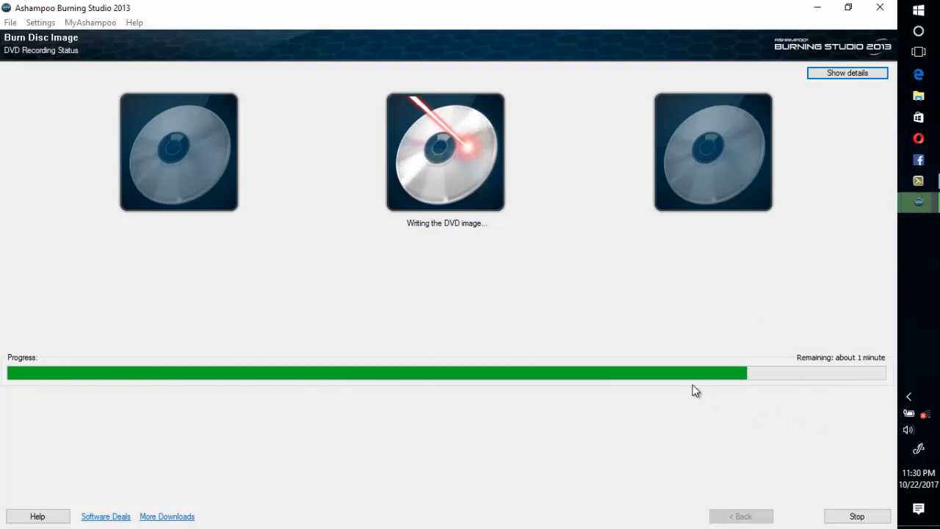
mouse_move(863, 379)
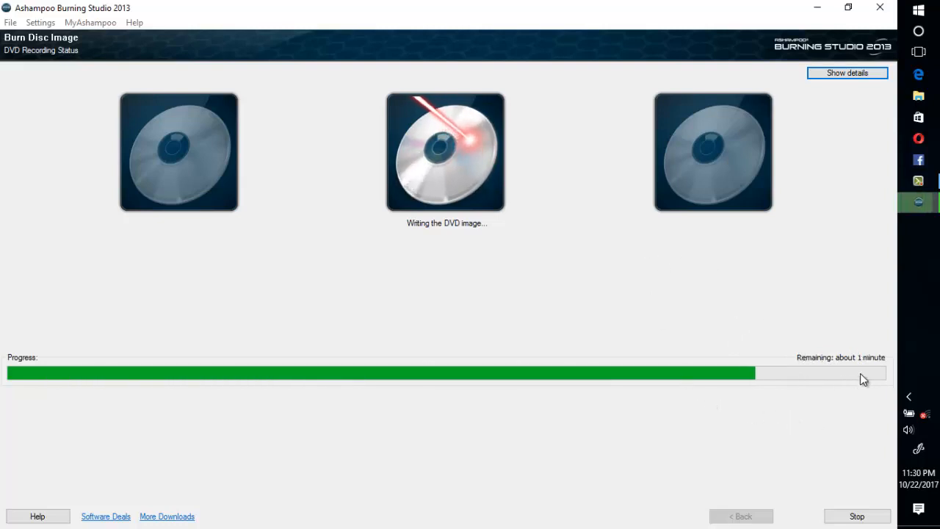
mouse_move(825, 376)
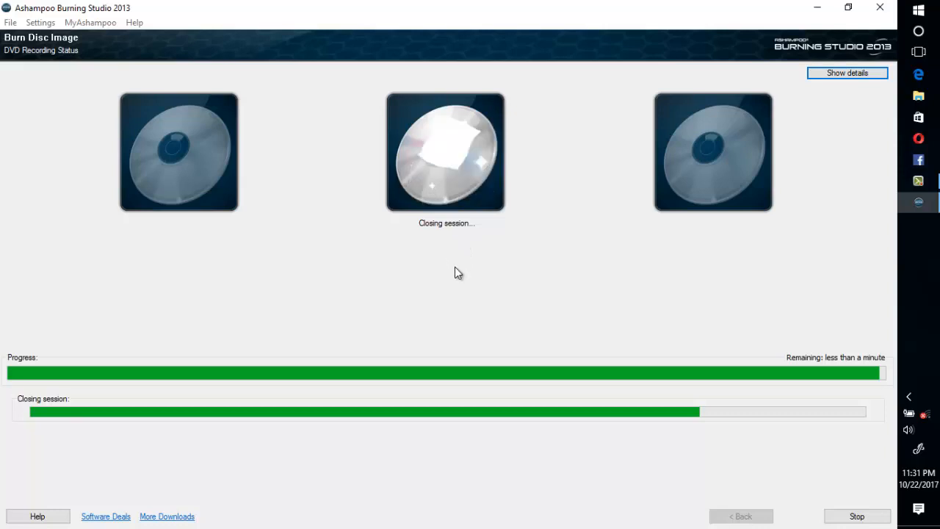
mouse_move(472, 255)
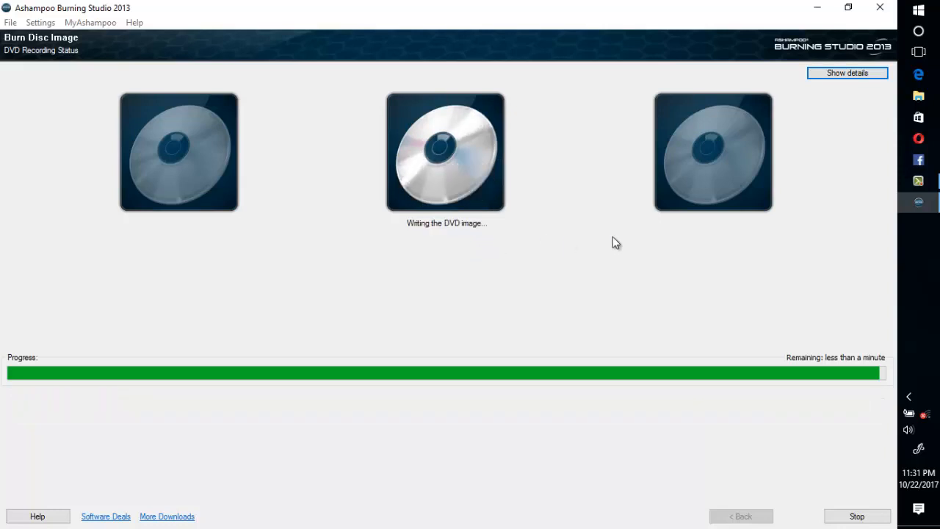
mouse_move(628, 240)
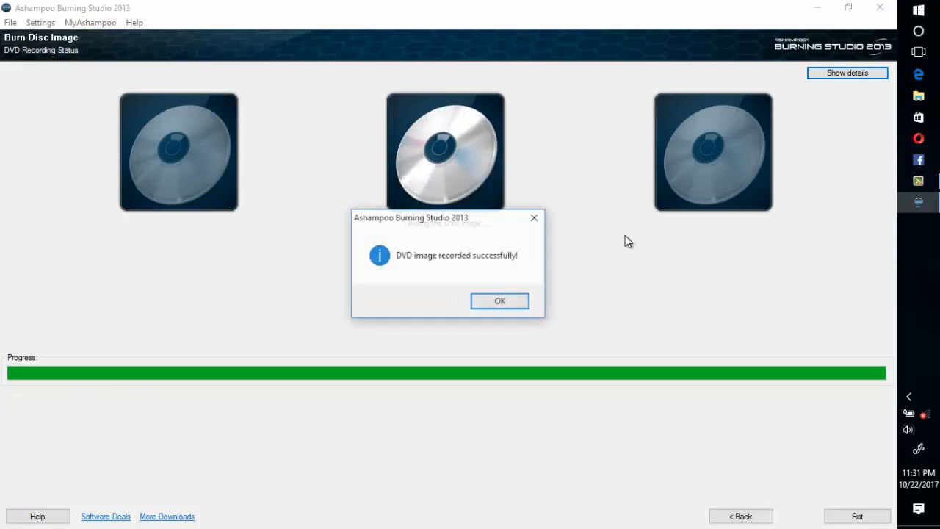
mouse_move(466, 274)
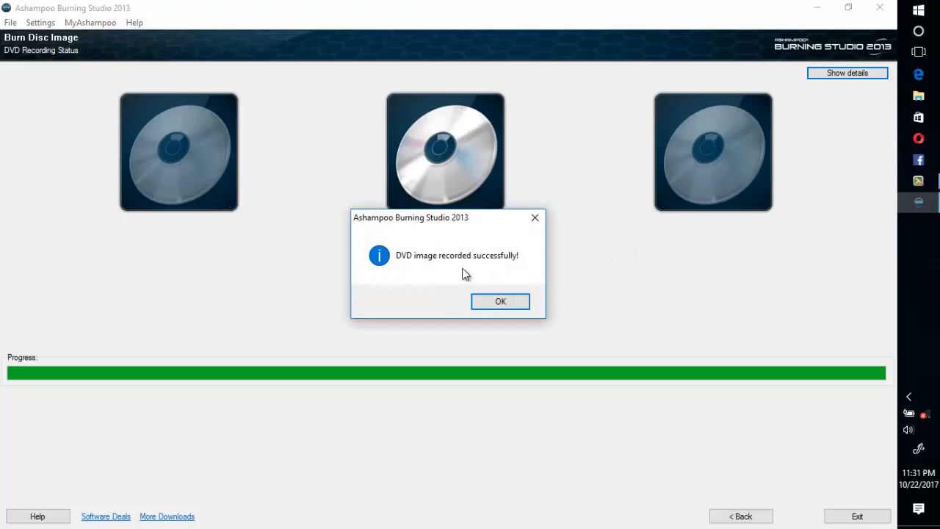
mouse_move(430, 285)
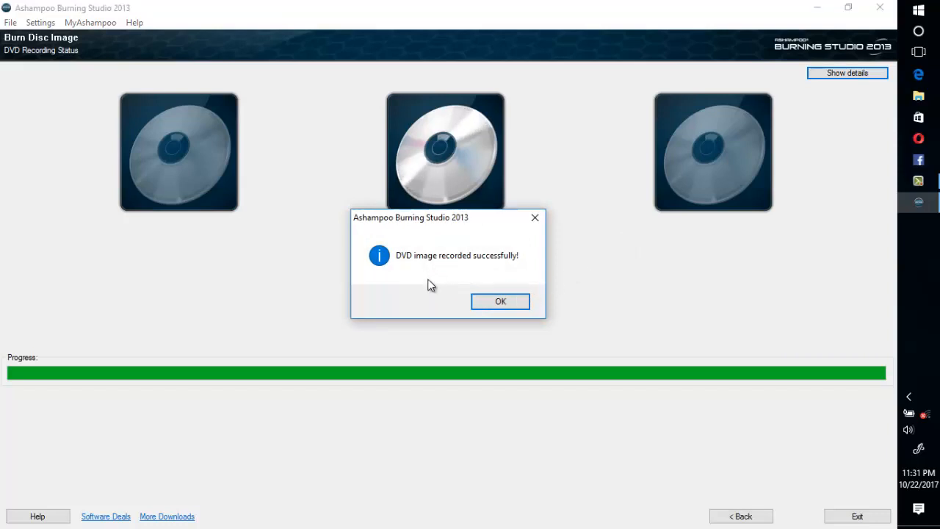